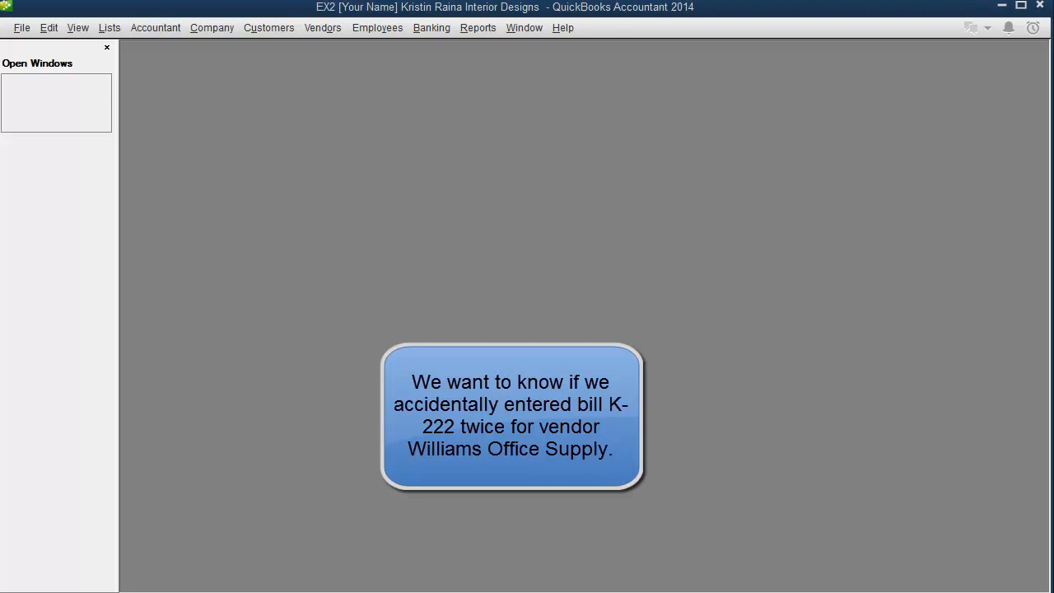
Bring up the Enter Bills form from the Vendors menu and step back through earlier bills
{"action": "left_click", "coordinate": [323, 26]}
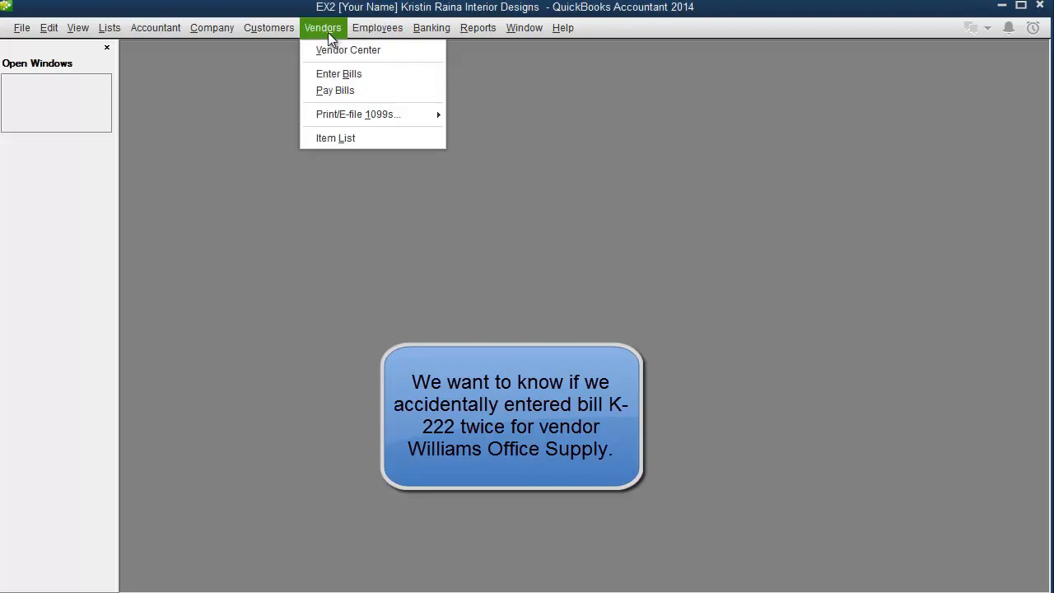
{"action": "left_click", "coordinate": [340, 73]}
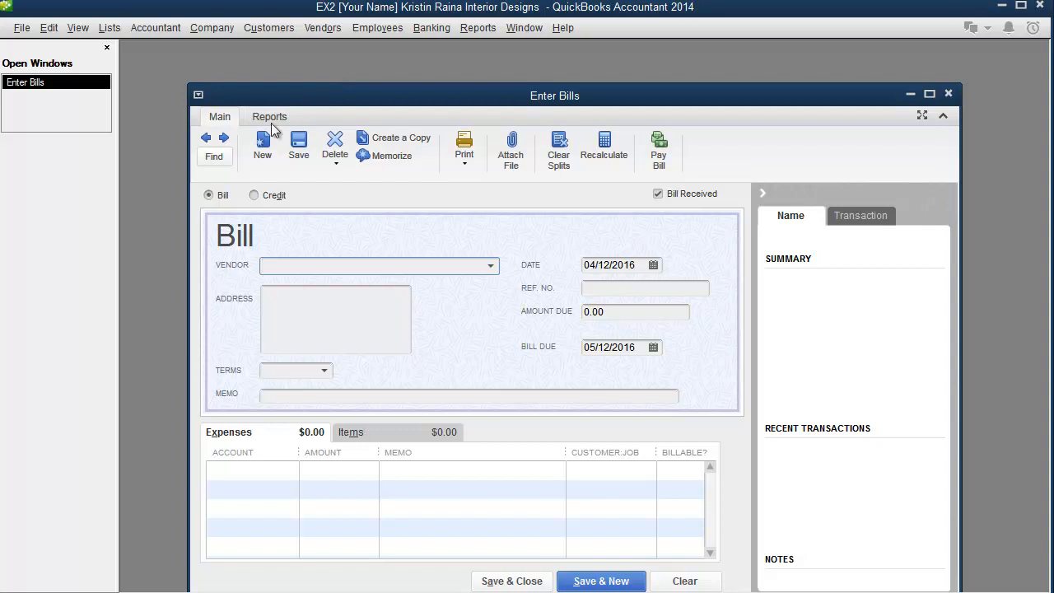
{"action": "left_click", "coordinate": [205, 138]}
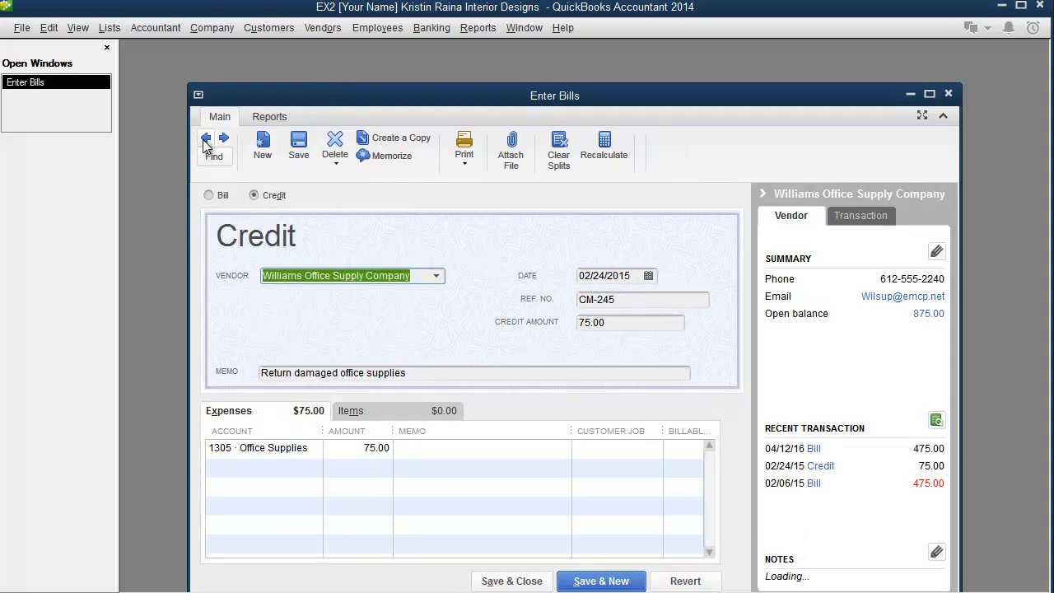
{"action": "left_click", "coordinate": [206, 139]}
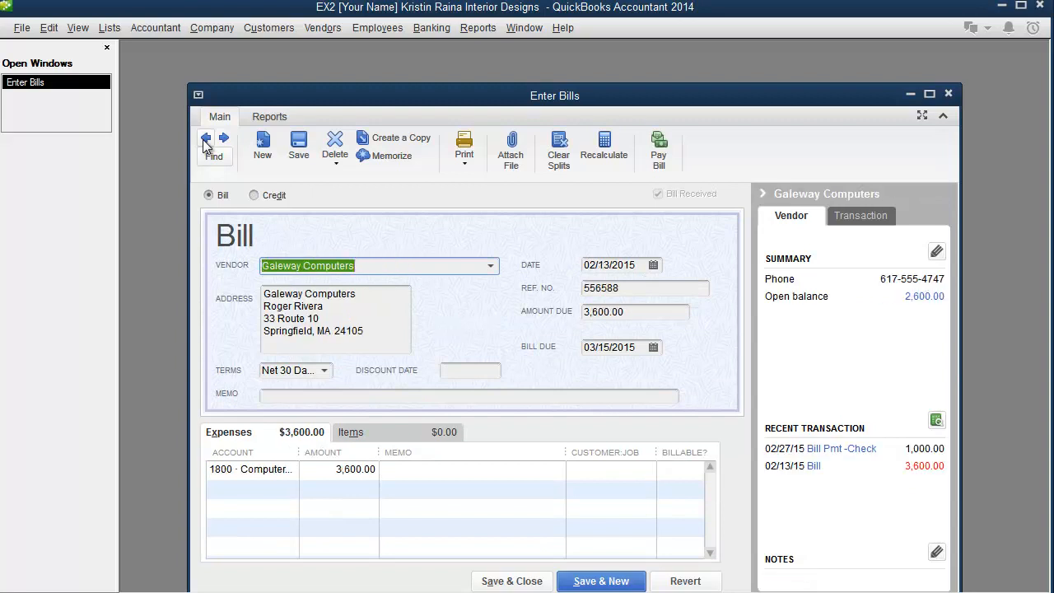
{"action": "mouse_move", "coordinate": [949, 94]}
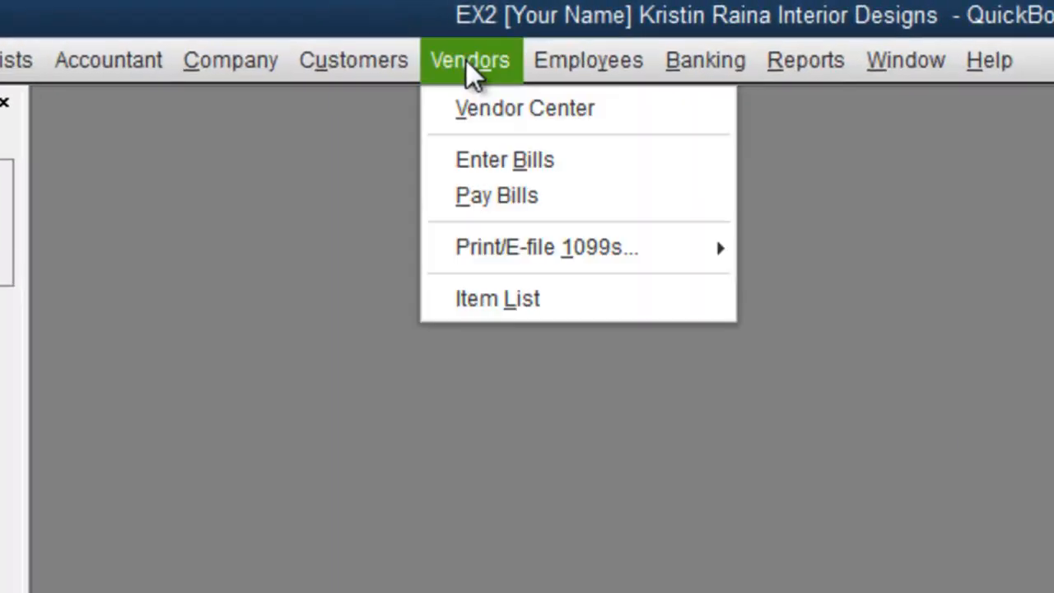
Open the Vendor Center, close it, then reopen it from the Home page Vendors heading
{"action": "left_click", "coordinate": [524, 108]}
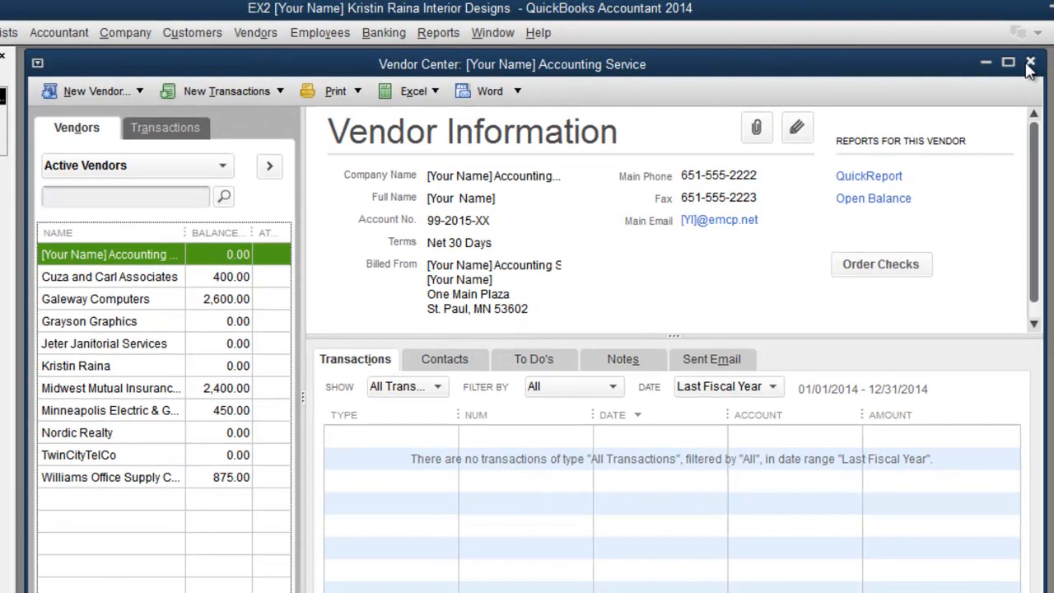
{"action": "left_click", "coordinate": [1031, 63]}
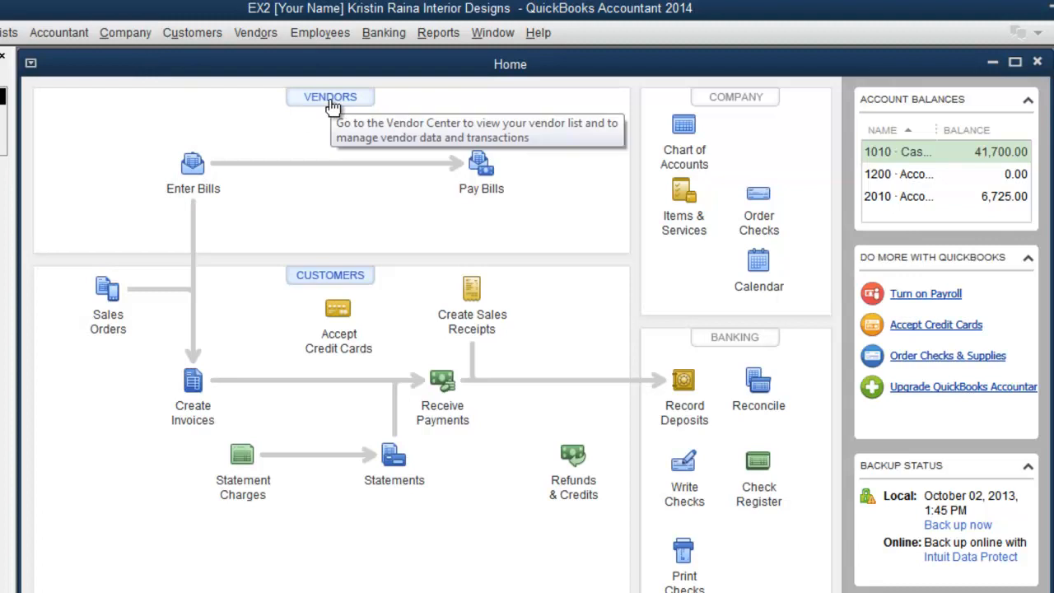
{"action": "left_click", "coordinate": [329, 96]}
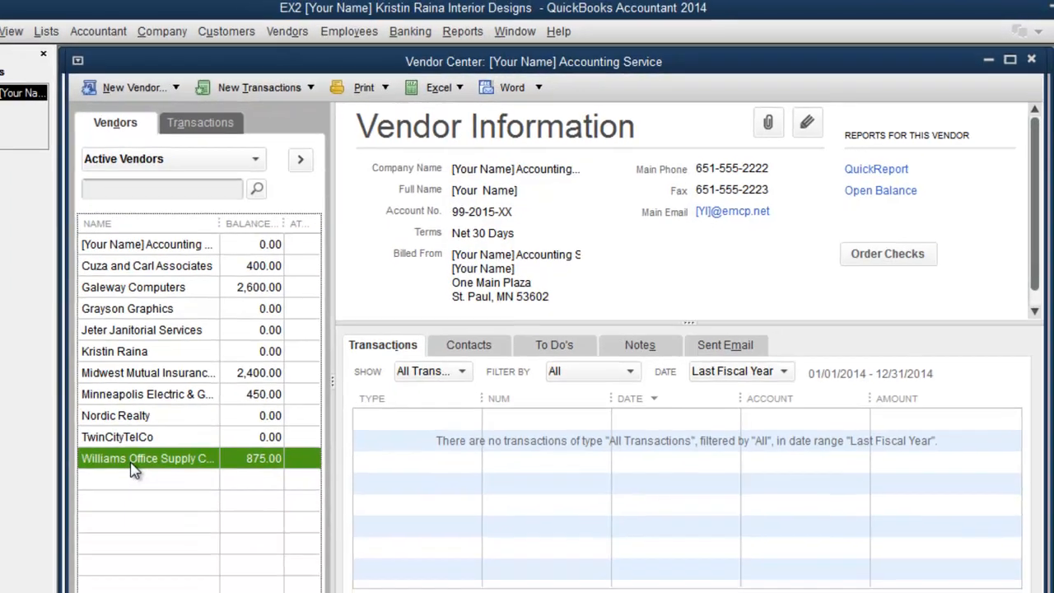
Open Williams Office Supply Company's vendor record and close it without changes
{"action": "double_click", "coordinate": [148, 458]}
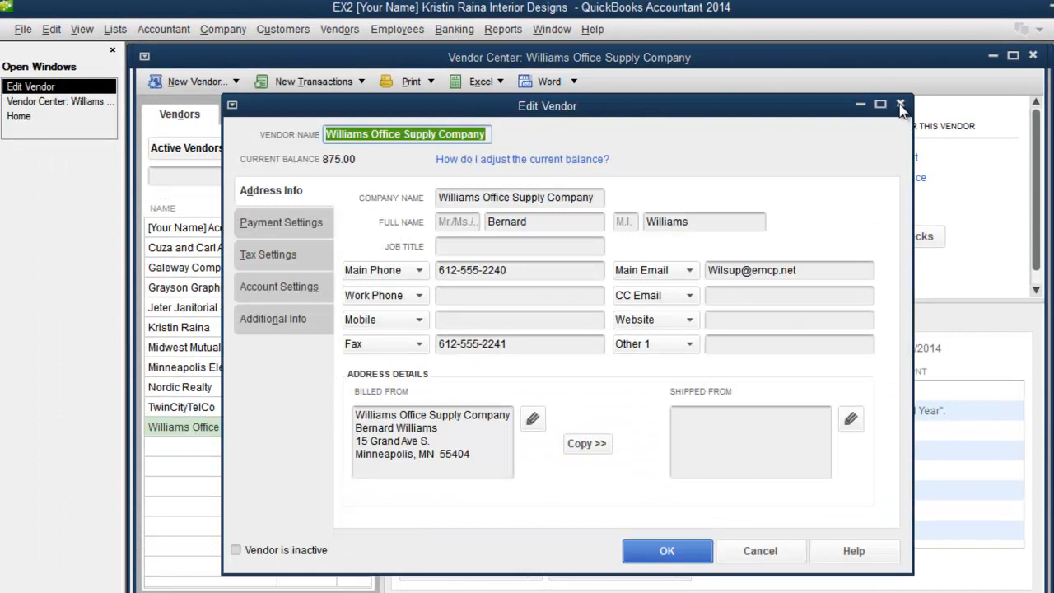
{"action": "left_click", "coordinate": [901, 105]}
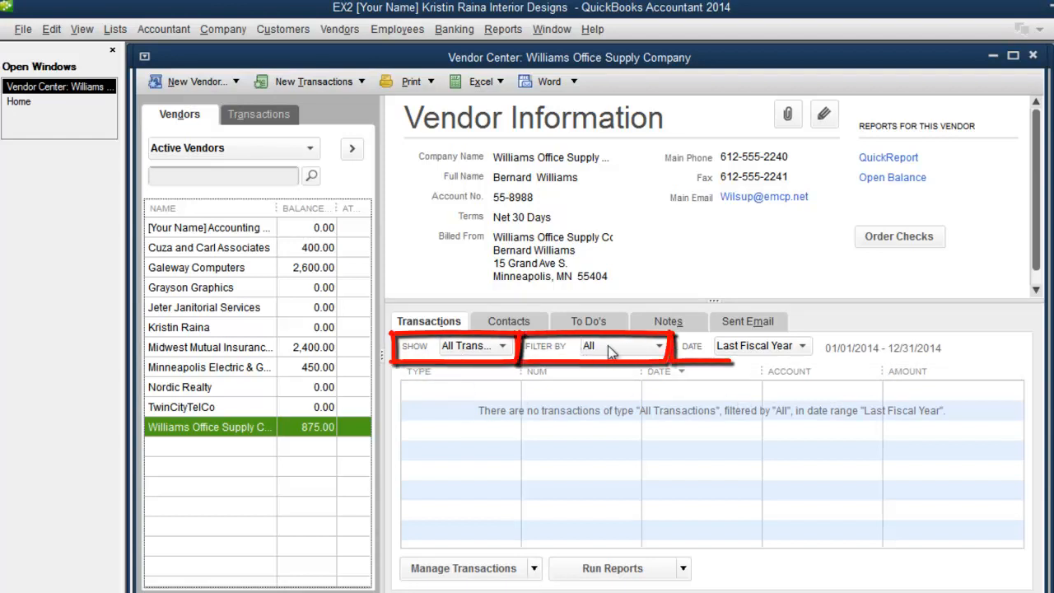
{"action": "mouse_move", "coordinate": [741, 352]}
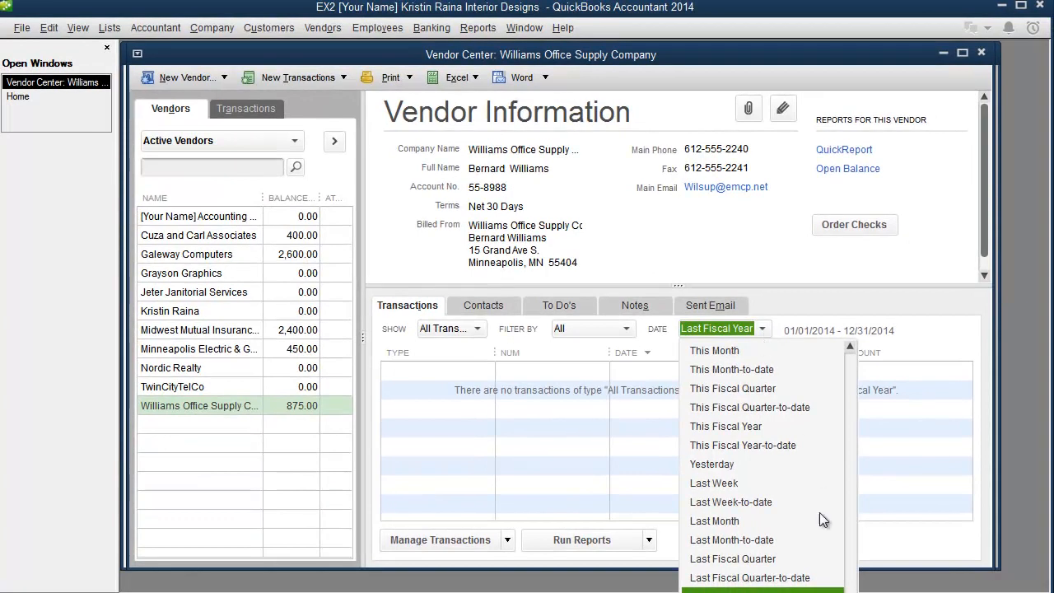
Set the Transactions date filter to All, listing Williams Office Supply's two K-222 bills and one credit
{"action": "scroll", "scroll_direction": "up", "scroll_amount": 3}
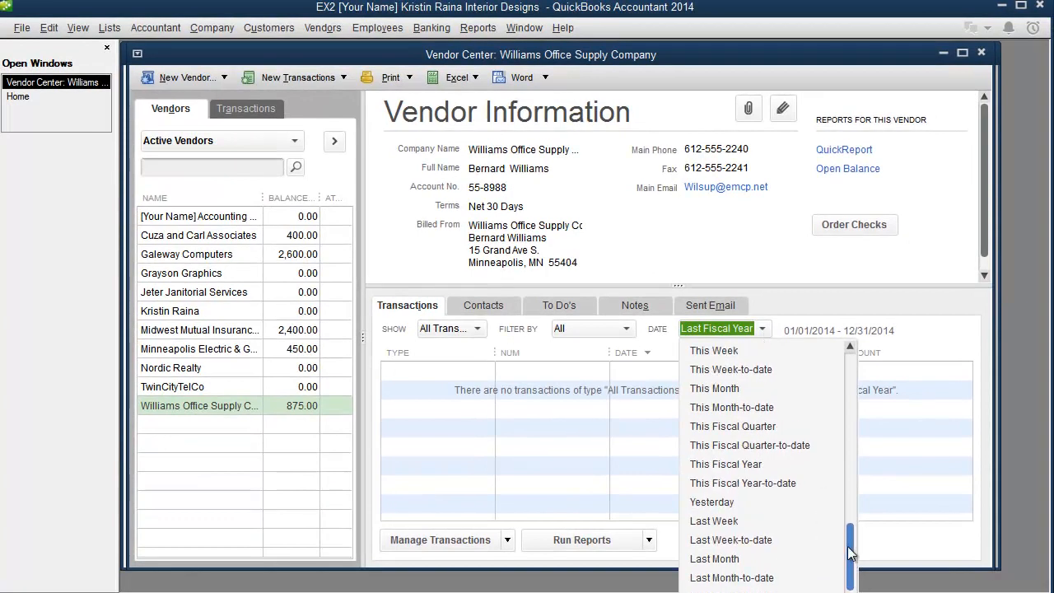
{"action": "scroll", "scroll_direction": "up", "scroll_amount": 3}
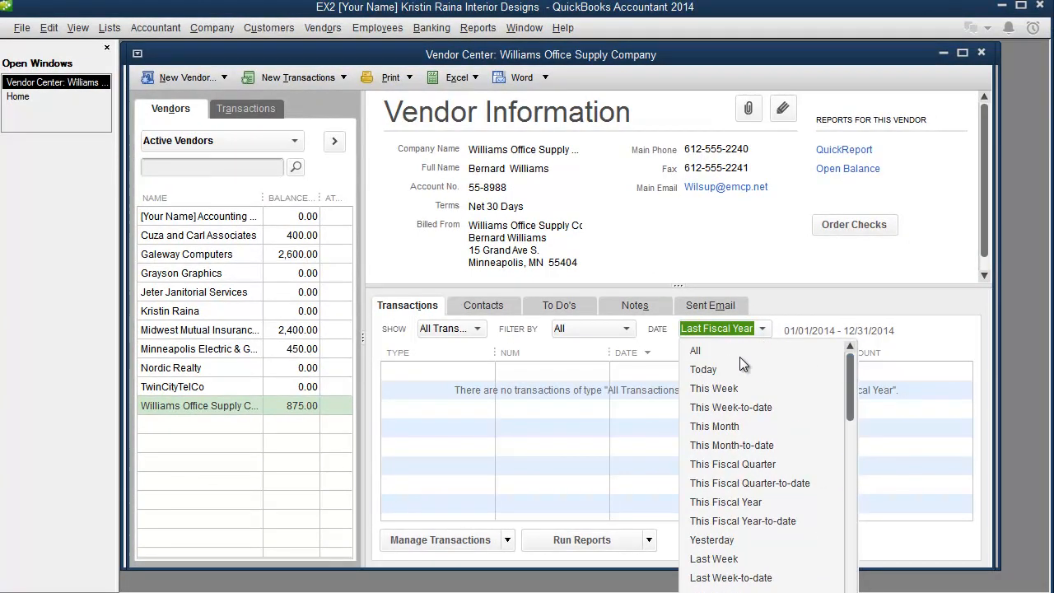
{"action": "left_click", "coordinate": [695, 349]}
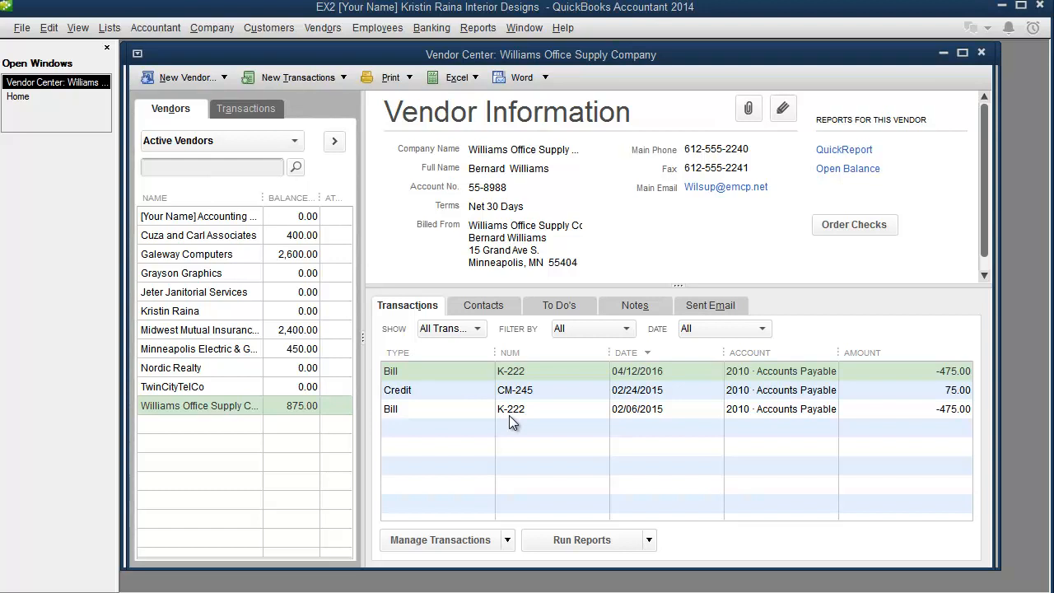
{"action": "mouse_move", "coordinate": [540, 377]}
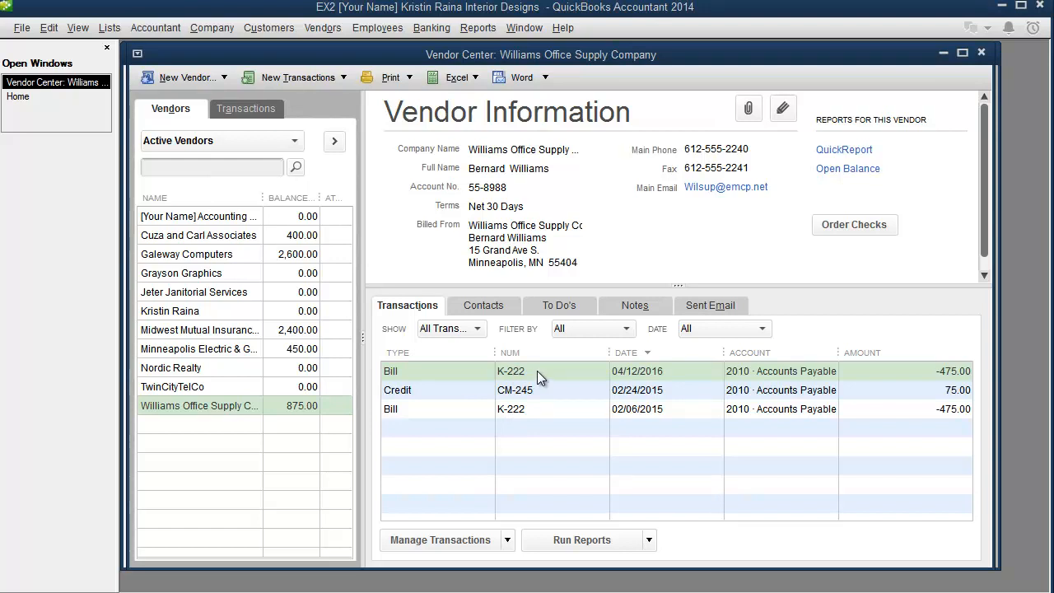
Delete the 04/12/2016 K-222 bill via Edit > Delete Bill and confirm the deletion
{"action": "double_click", "coordinate": [511, 370]}
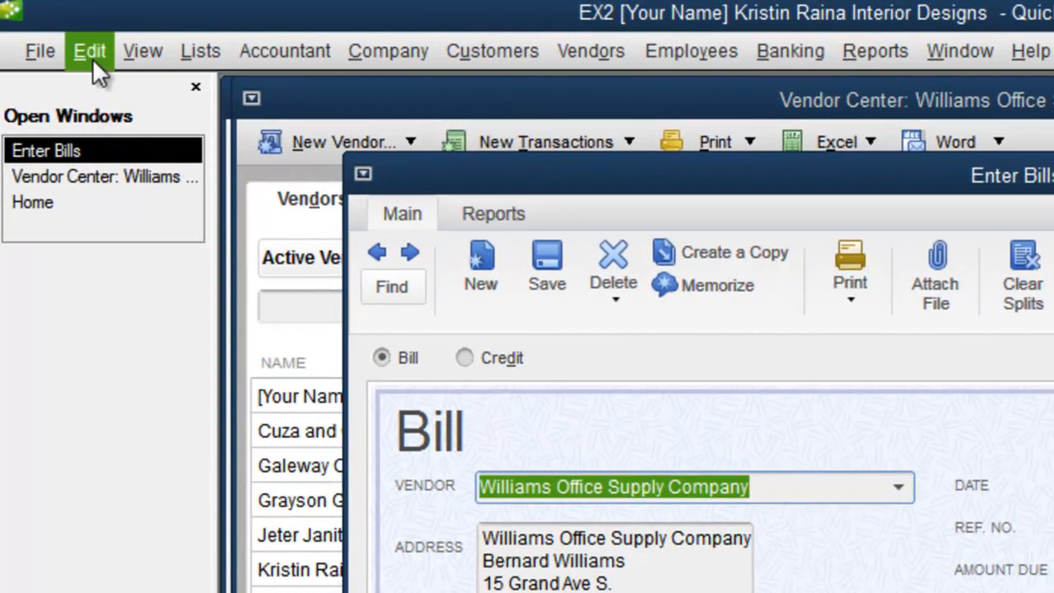
{"action": "left_click", "coordinate": [89, 50]}
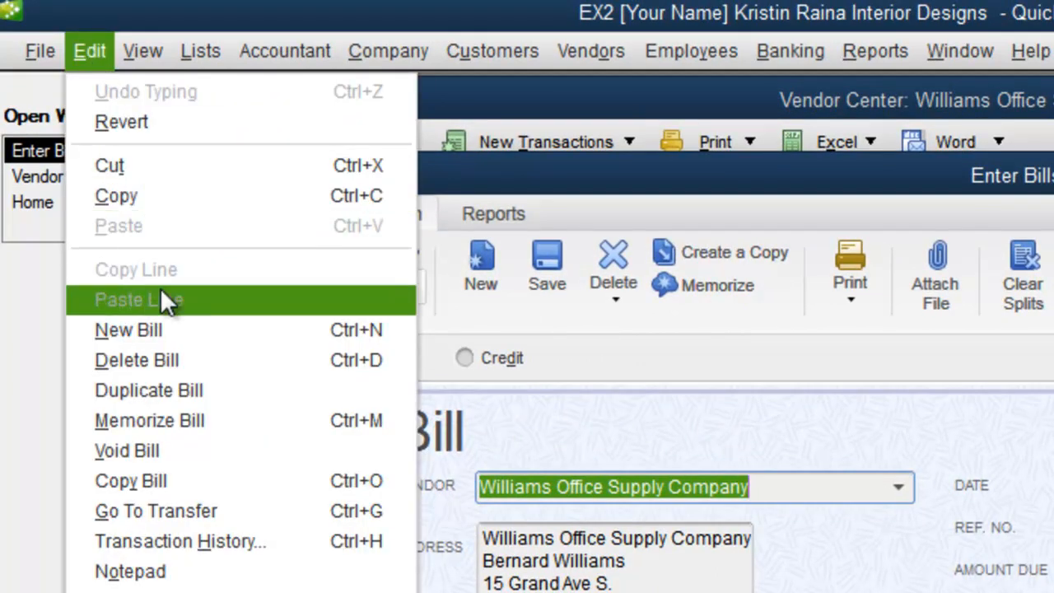
{"action": "mouse_move", "coordinate": [198, 359]}
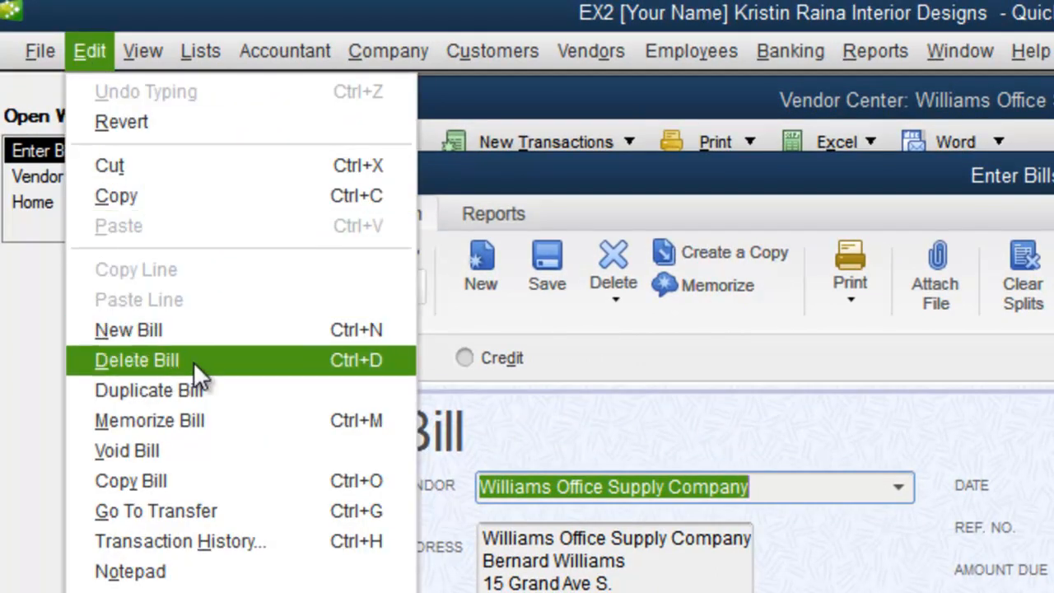
{"action": "mouse_move", "coordinate": [354, 379]}
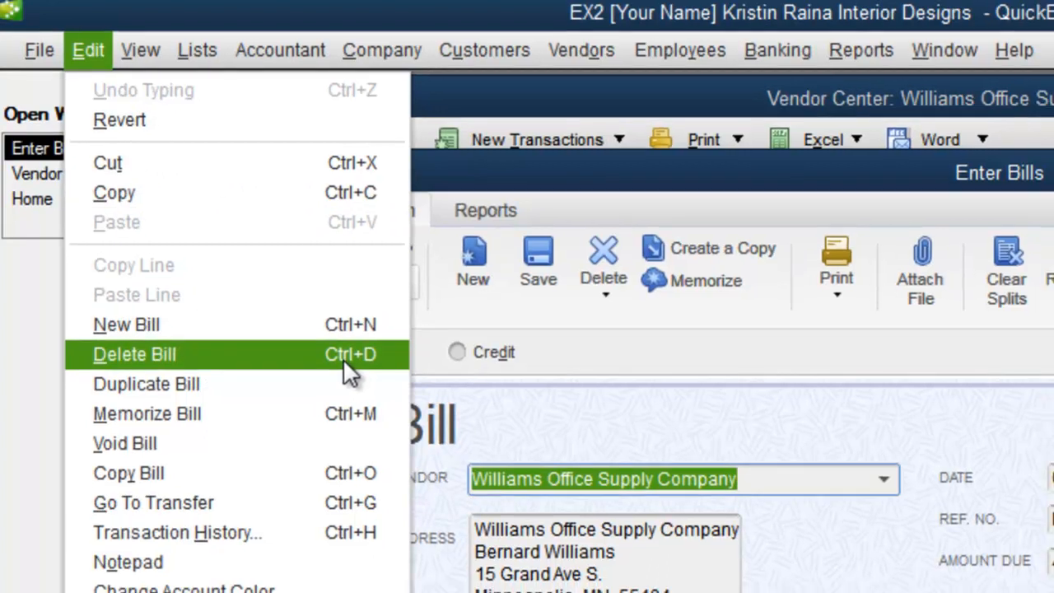
{"action": "left_click", "coordinate": [135, 355]}
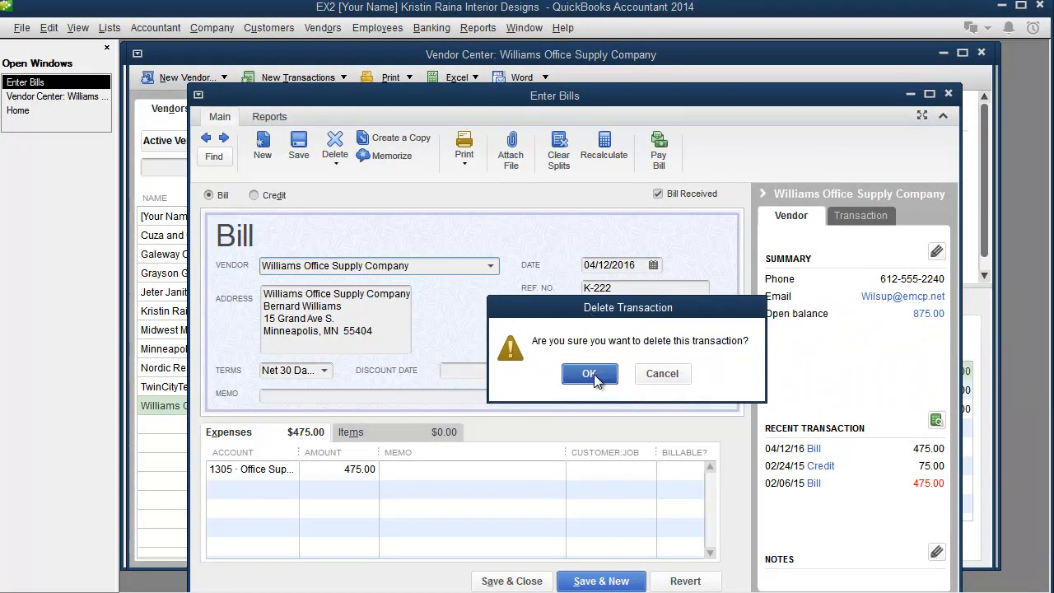
{"action": "left_click", "coordinate": [590, 373]}
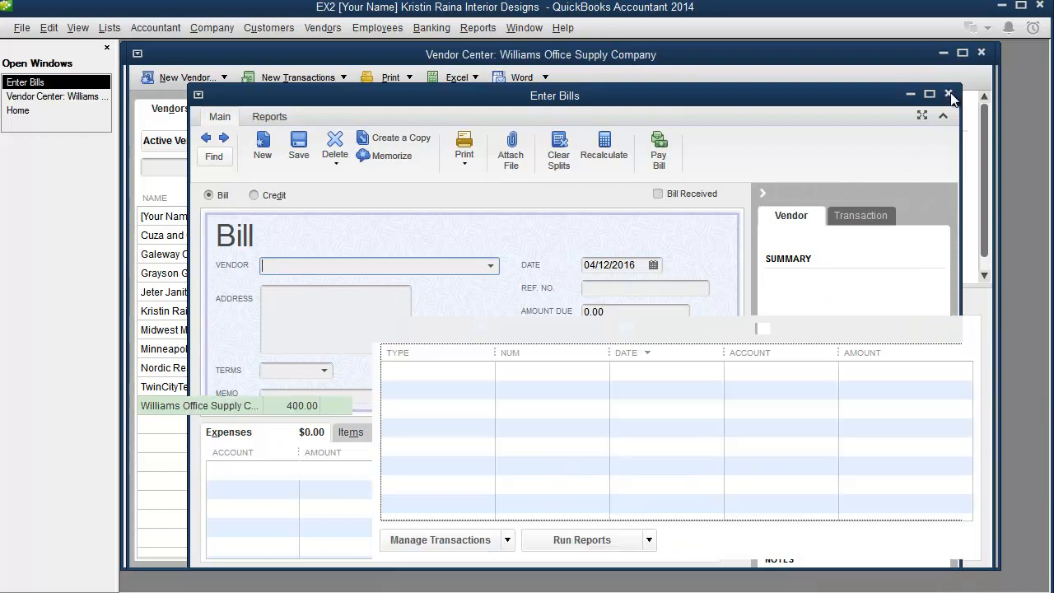
Close the Enter Bills window and the Vendor Center, returning to the Home page
{"action": "left_click", "coordinate": [948, 94]}
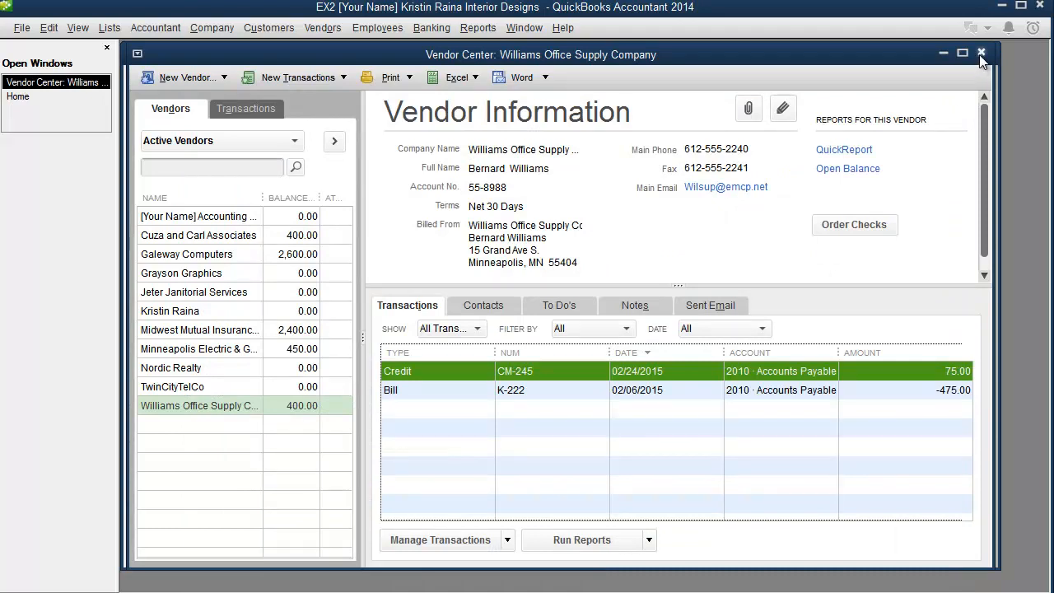
{"action": "left_click", "coordinate": [982, 53]}
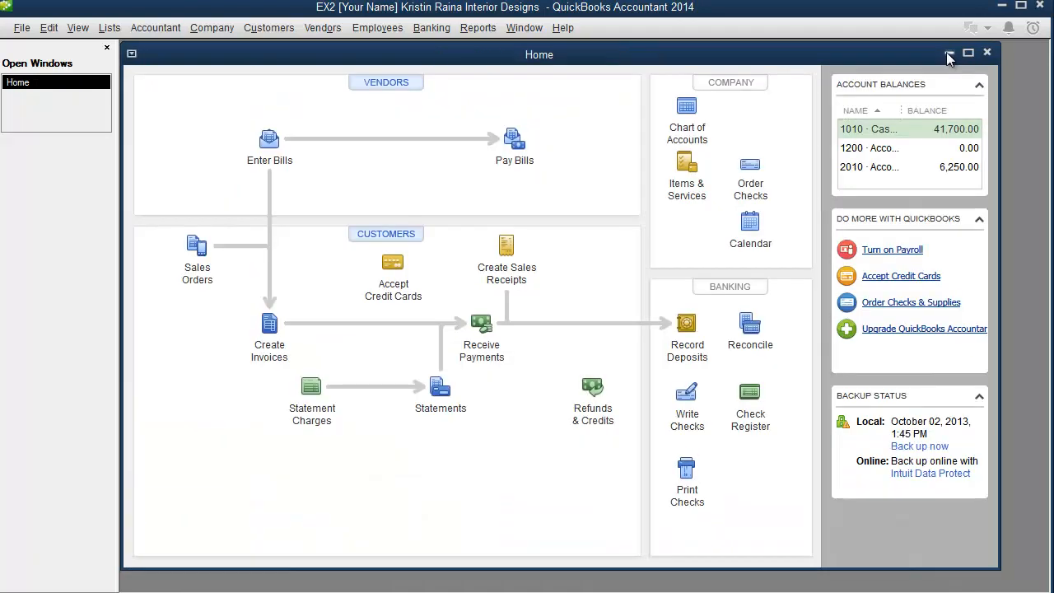